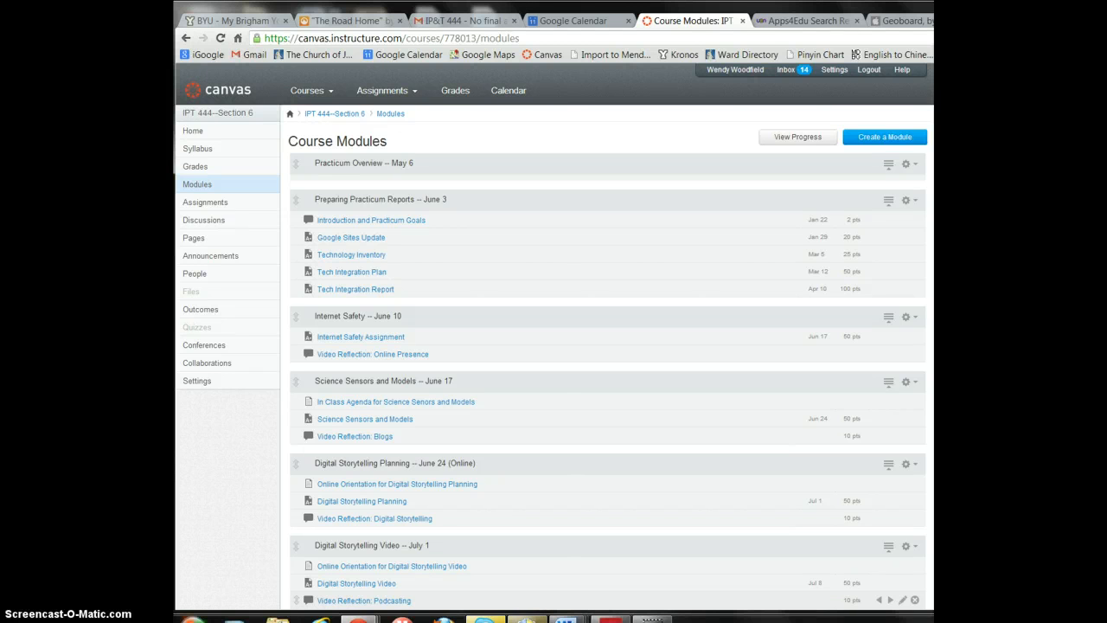
mouse_move(226, 572)
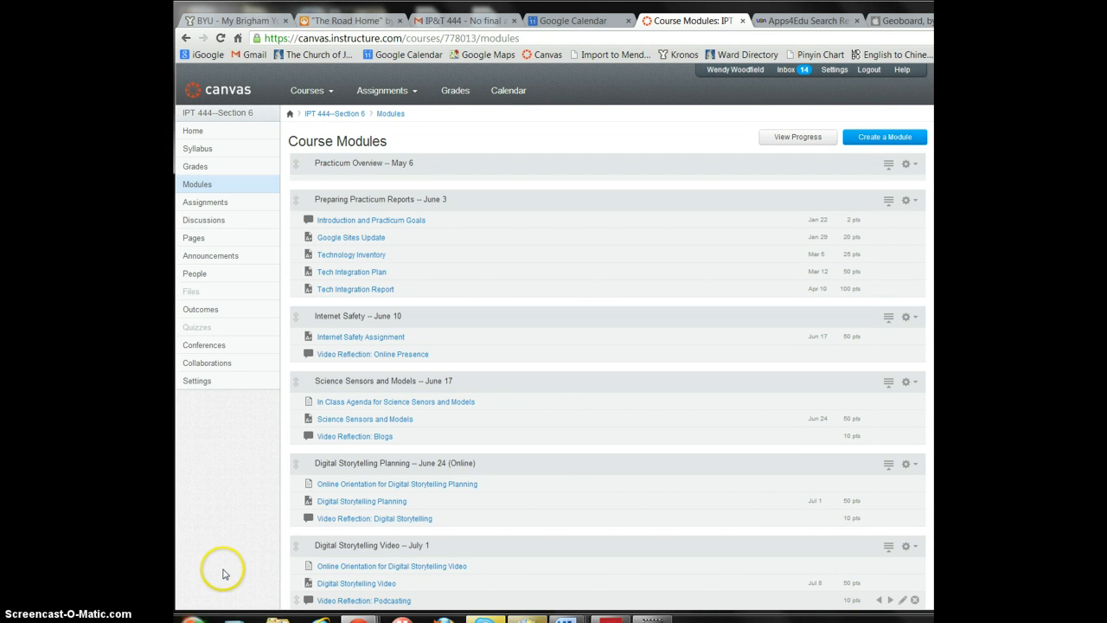
mouse_move(339, 421)
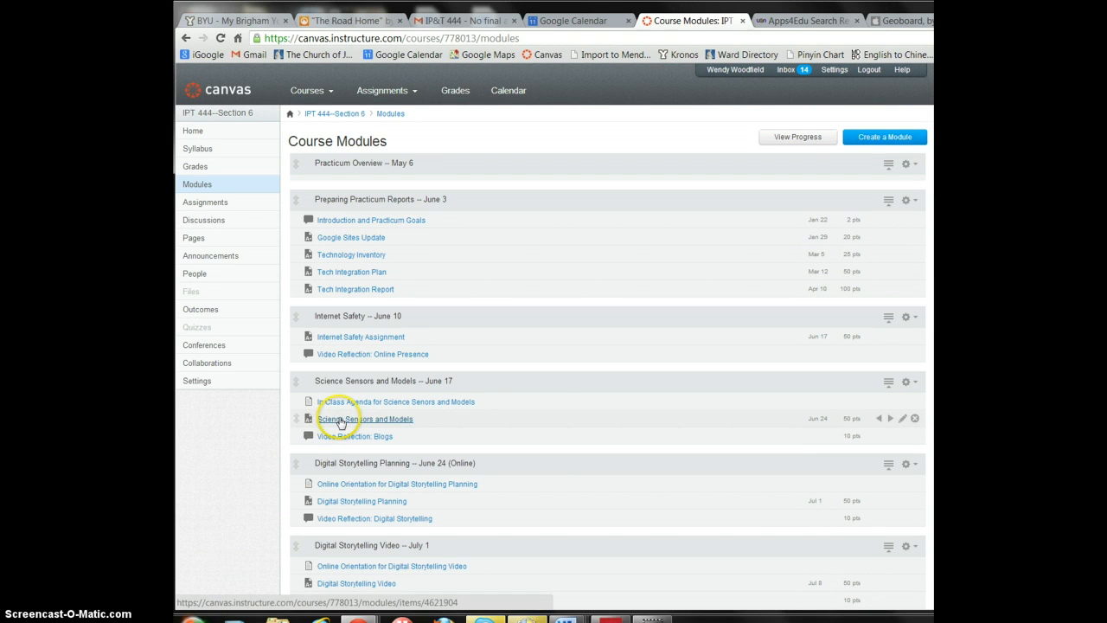
- Open the Science Sensors and Models assignment from the June 17 module
left_click(365, 418)
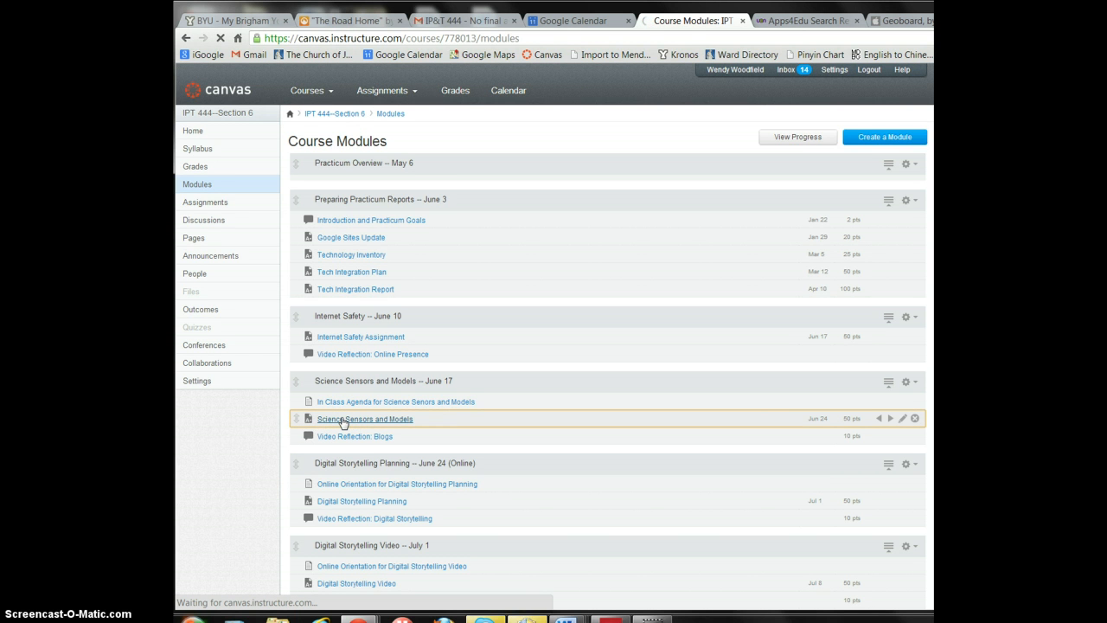
- Scroll to the sensor table and follow the Go!Motion detector's Informational Page link to Vernier
left_click(365, 419)
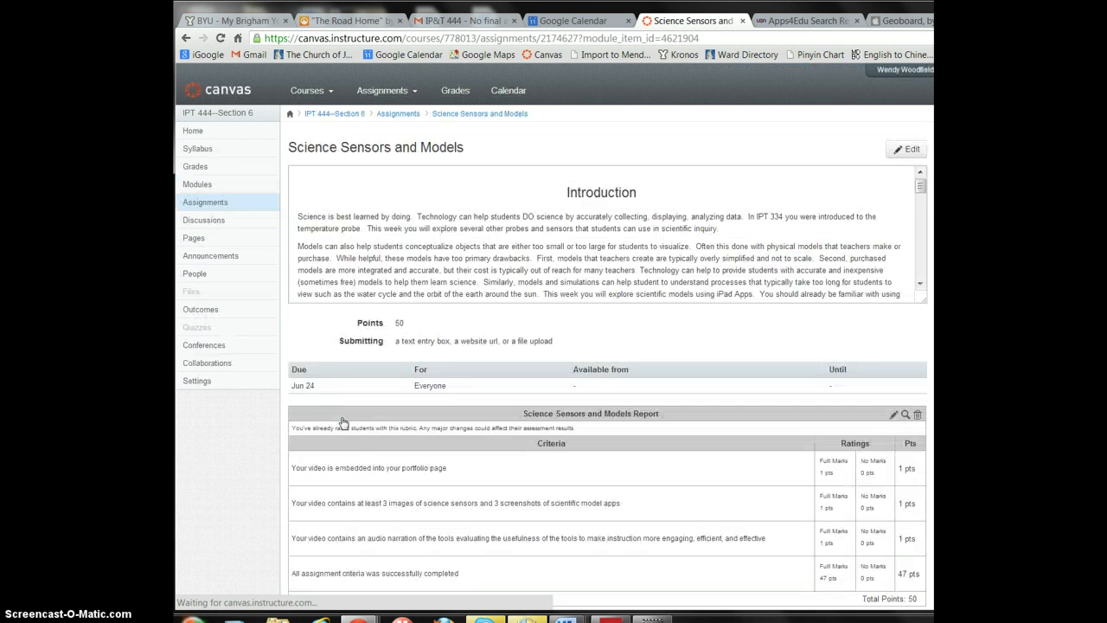
mouse_move(728, 311)
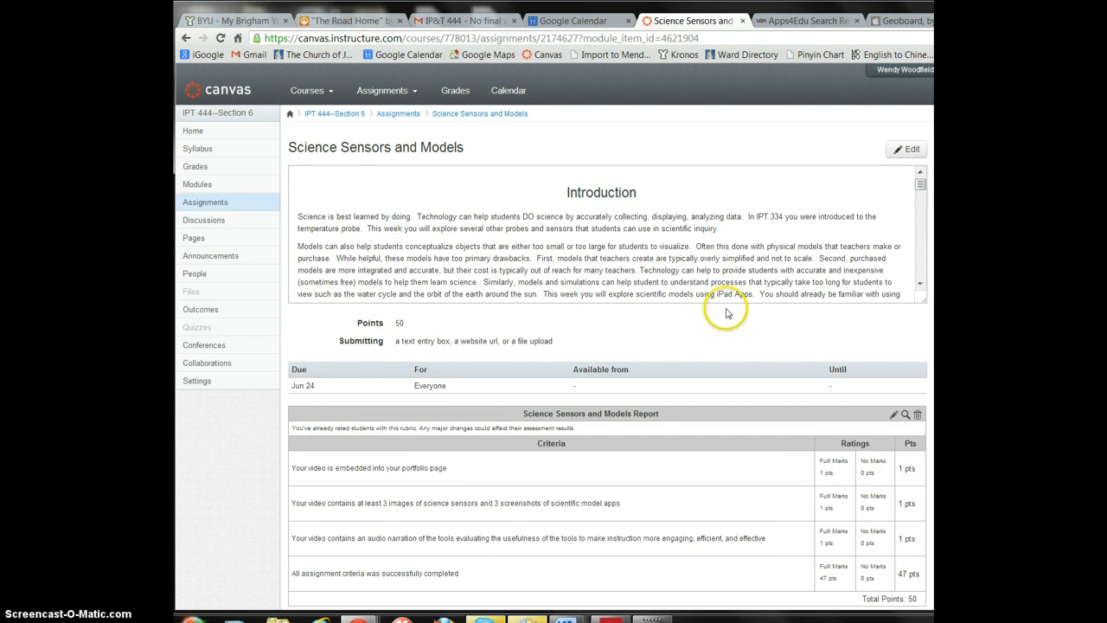
scroll("down", 3)
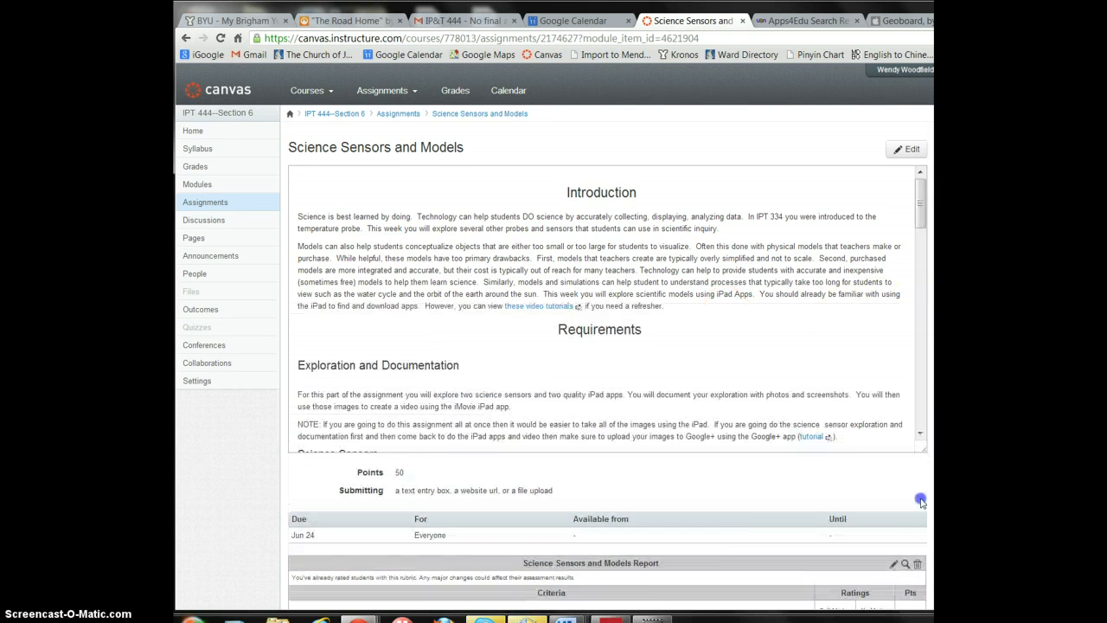
scroll("down", 3)
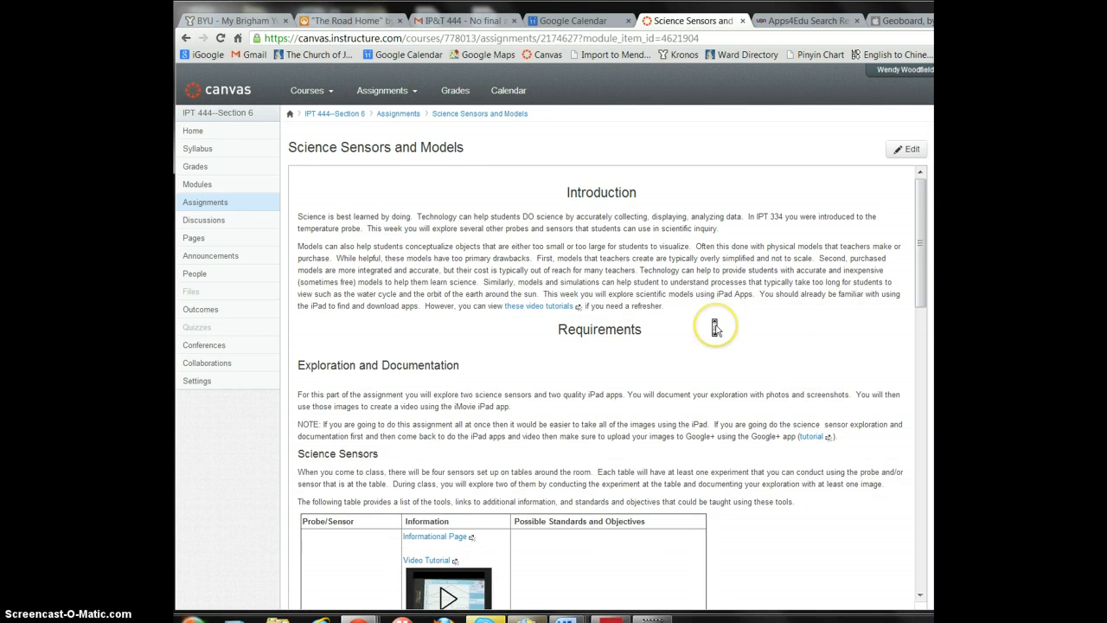
scroll("down", 3)
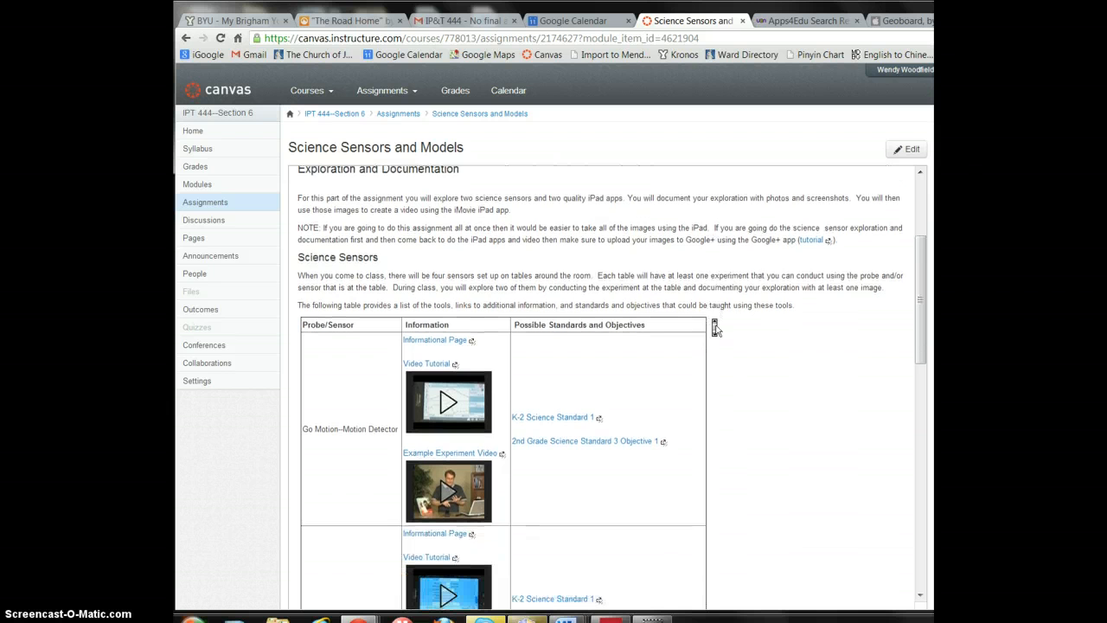
scroll("down", 3)
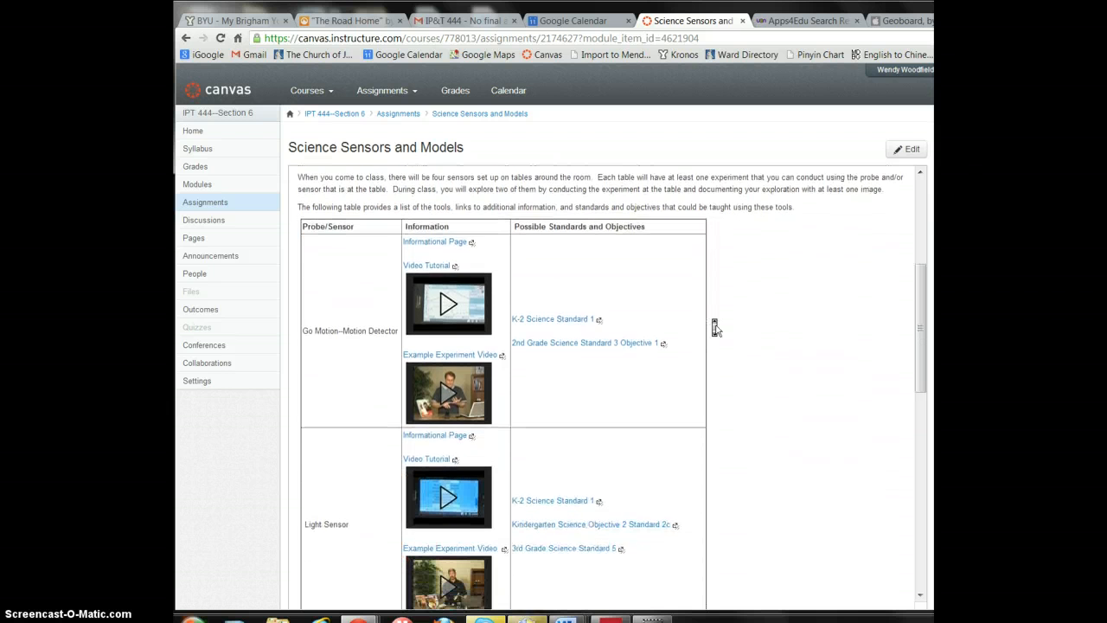
scroll("down", 3)
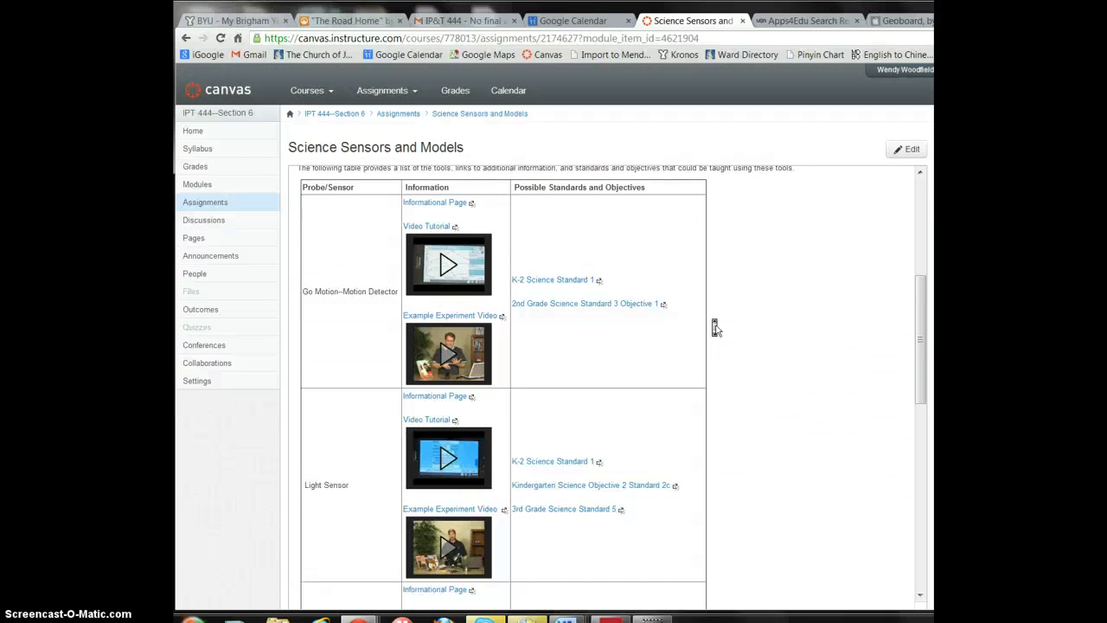
scroll("down", 3)
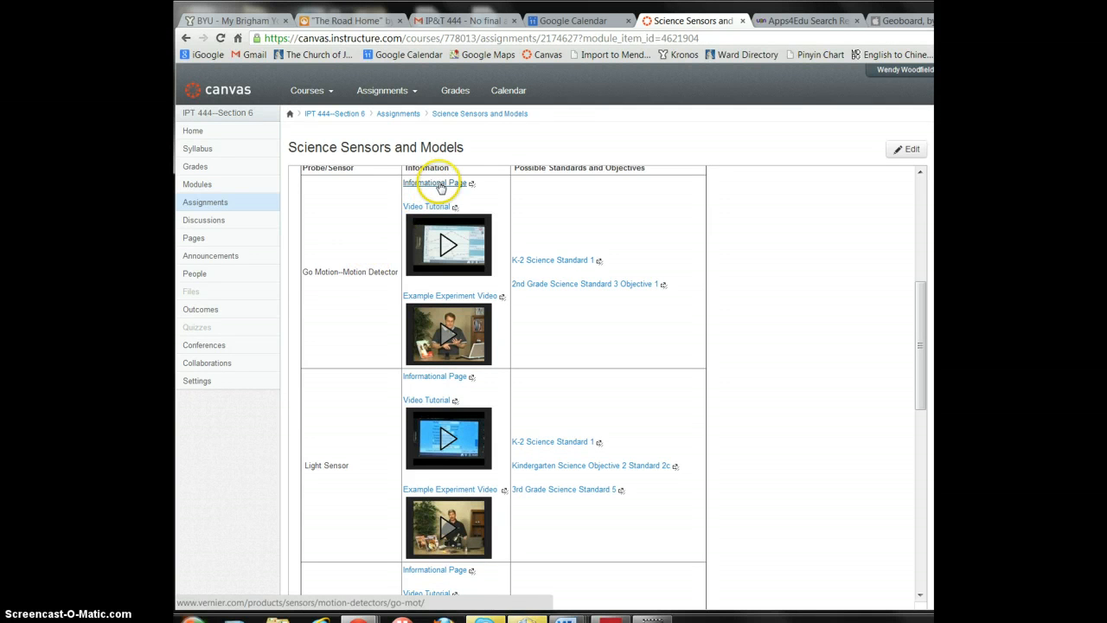
left_click(433, 184)
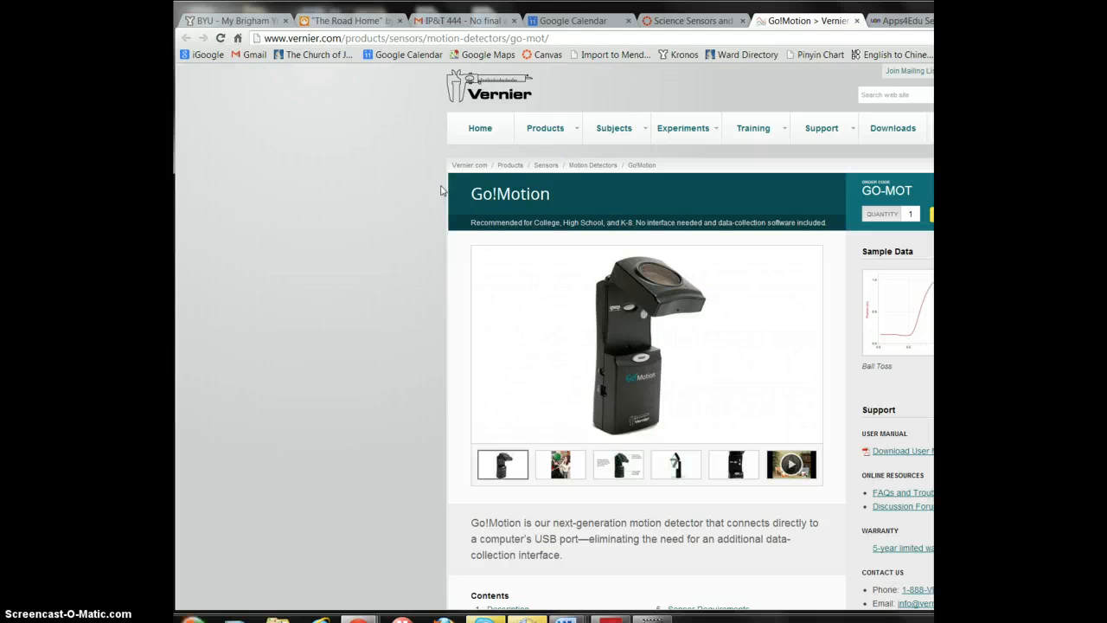
mouse_move(799, 282)
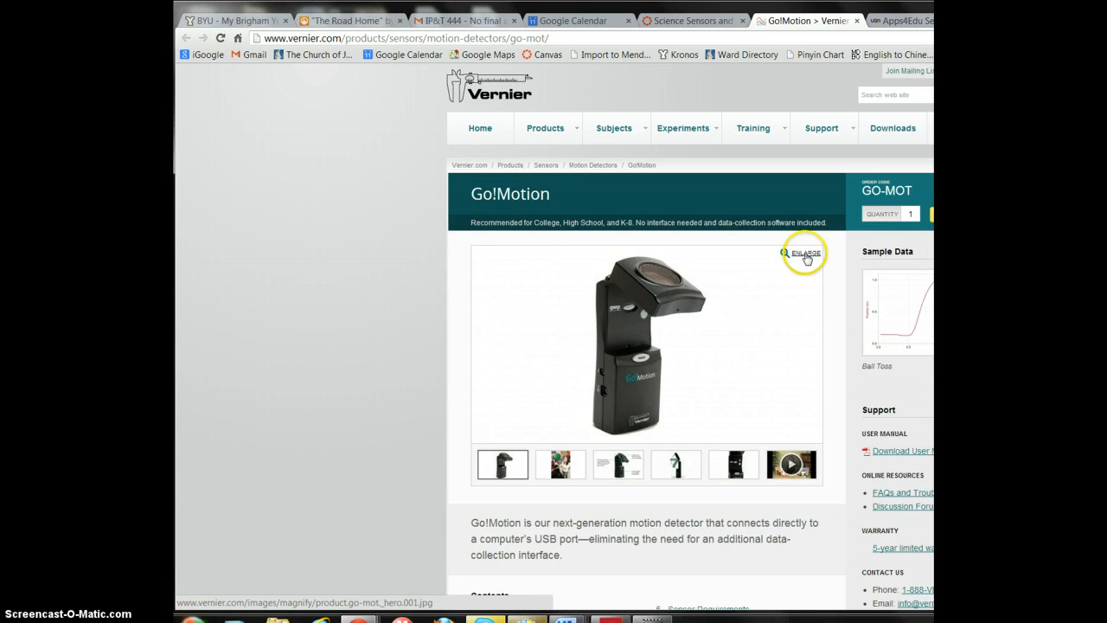
- Enlarge the Go!Motion product photo to view it full size on its own page
left_click(806, 253)
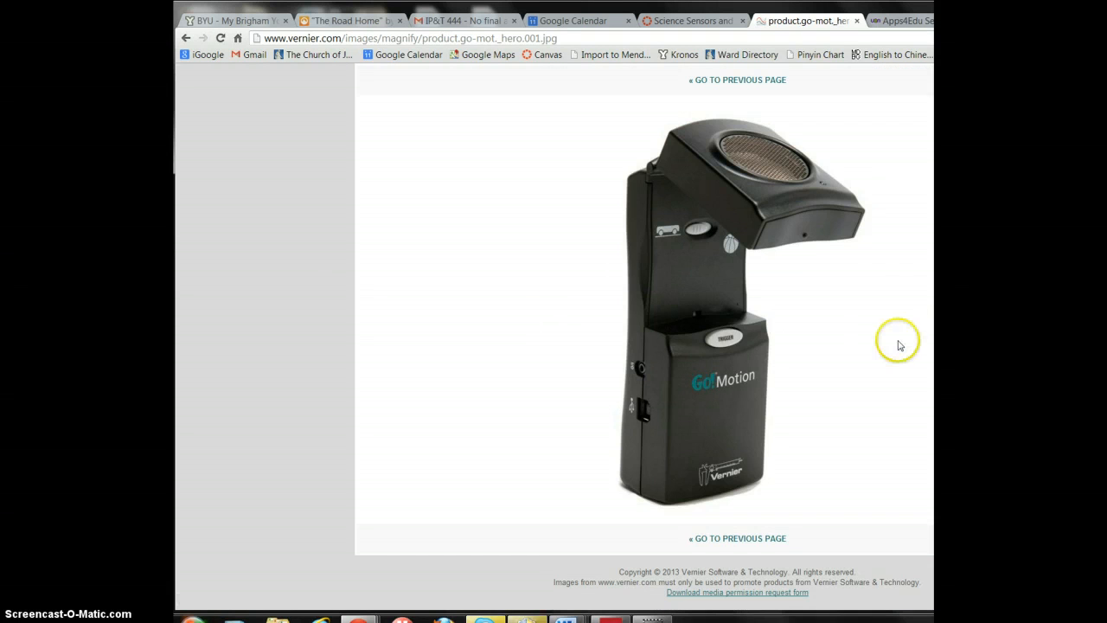
mouse_move(898, 336)
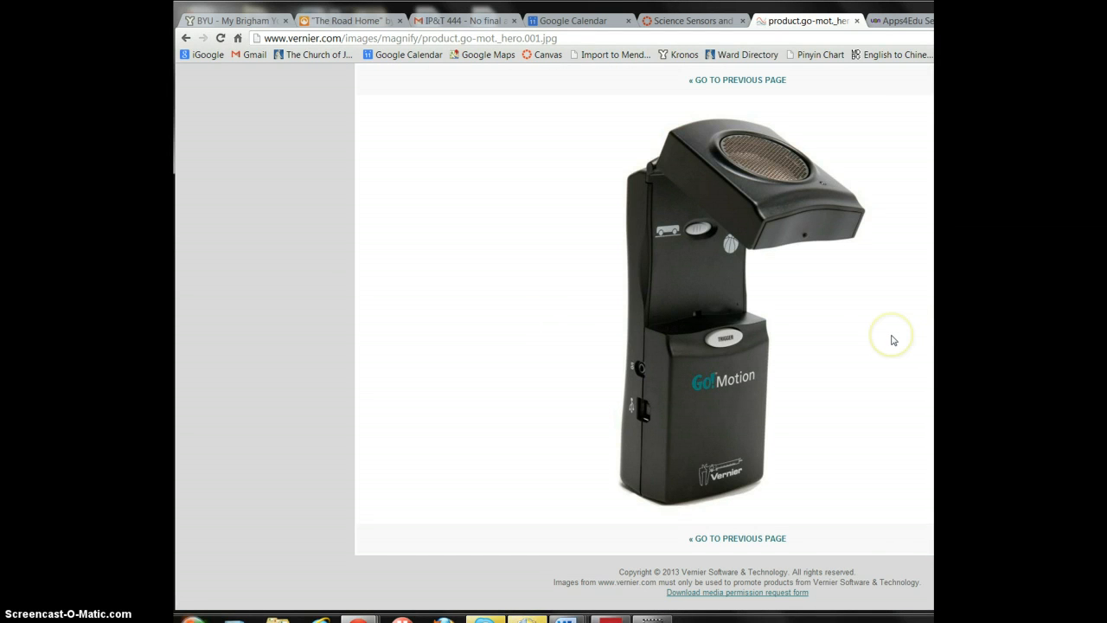
mouse_move(893, 339)
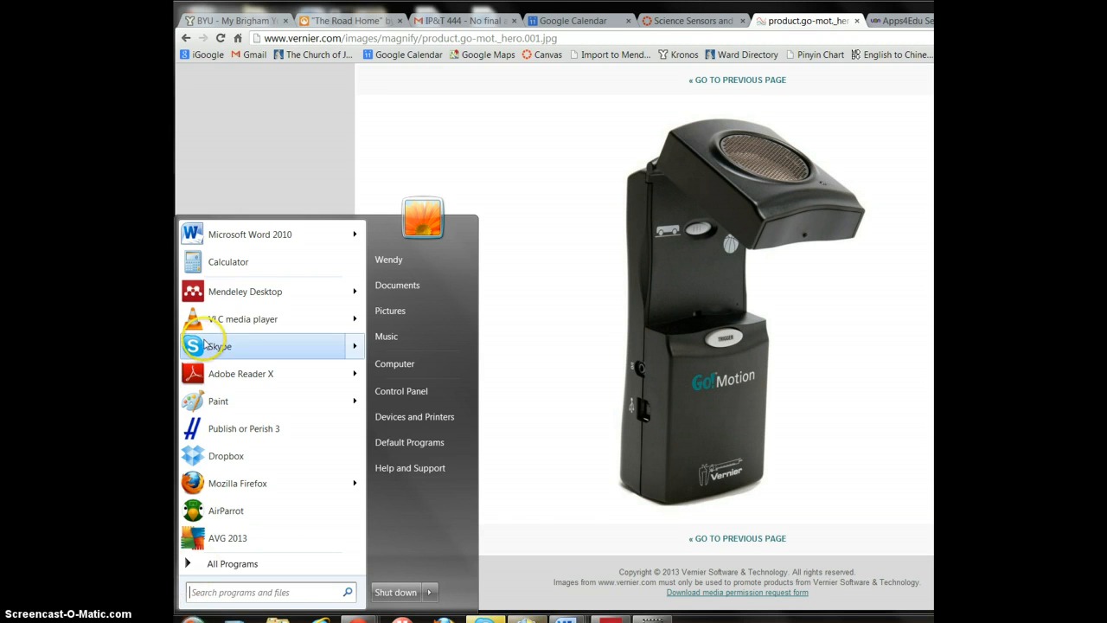
- Search the Start menu for 'paint' and launch the Paint program
left_click(222, 592)
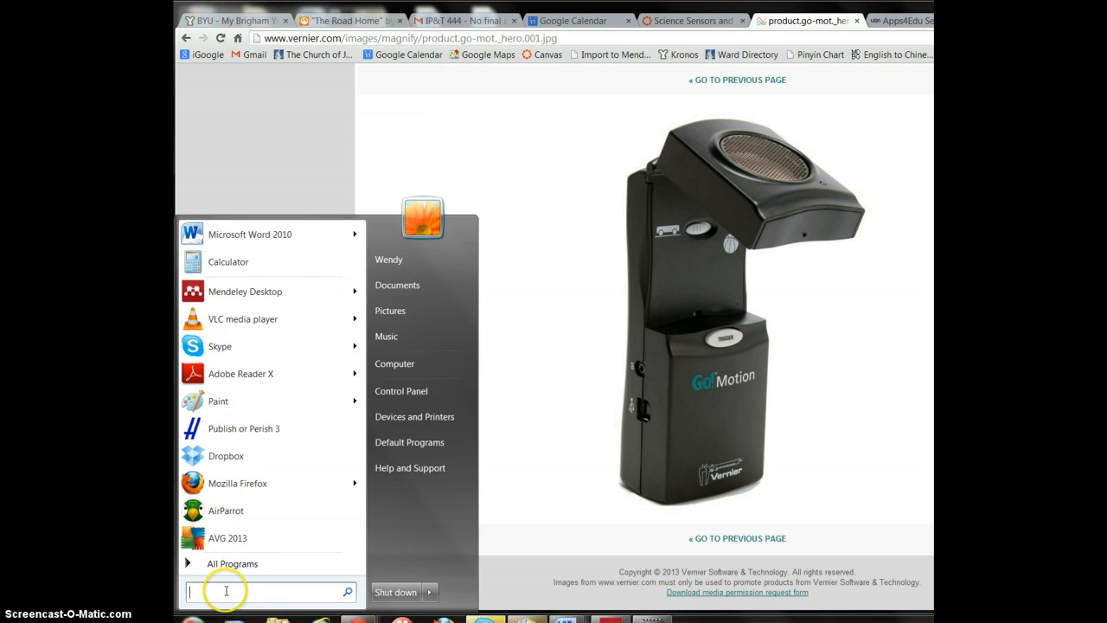
type("paint")
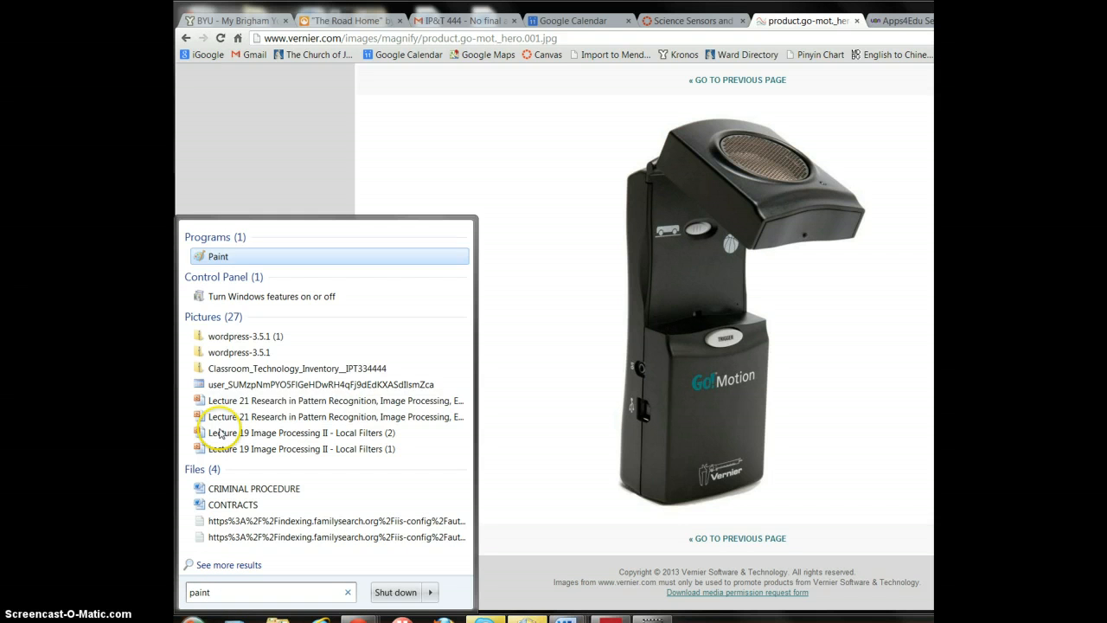
left_click(218, 256)
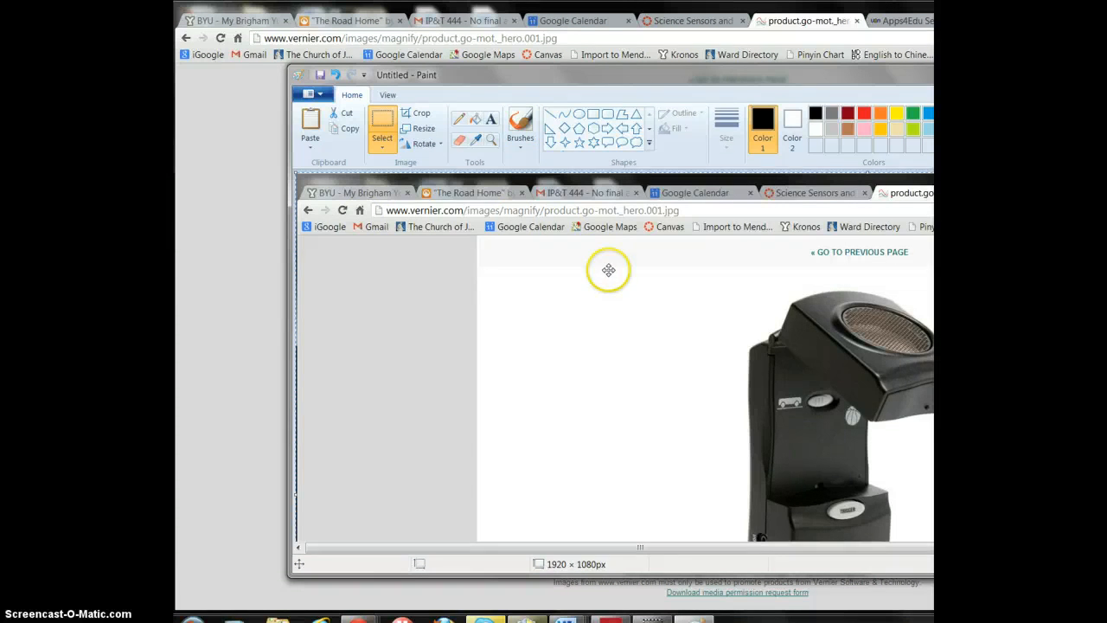
- Scroll the pasted 1920 × 1080 Go!Motion screenshot on the untitled Paint canvas
scroll("down", 3)
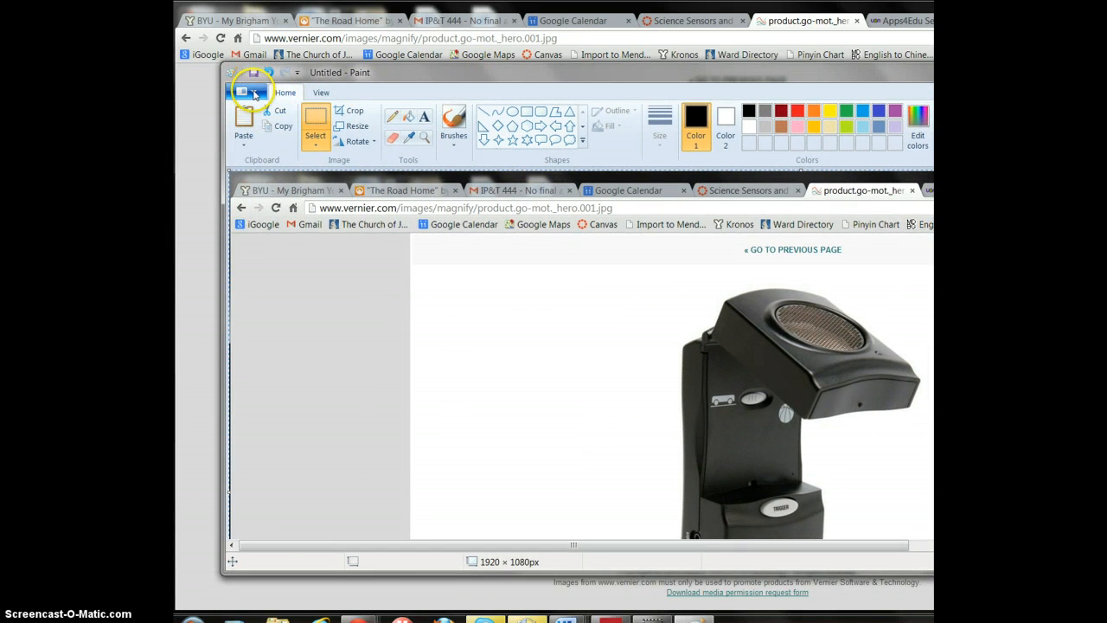
- Bring up Paint's Save as format choices for the screenshot, heading for JPEG picture
left_click(244, 90)
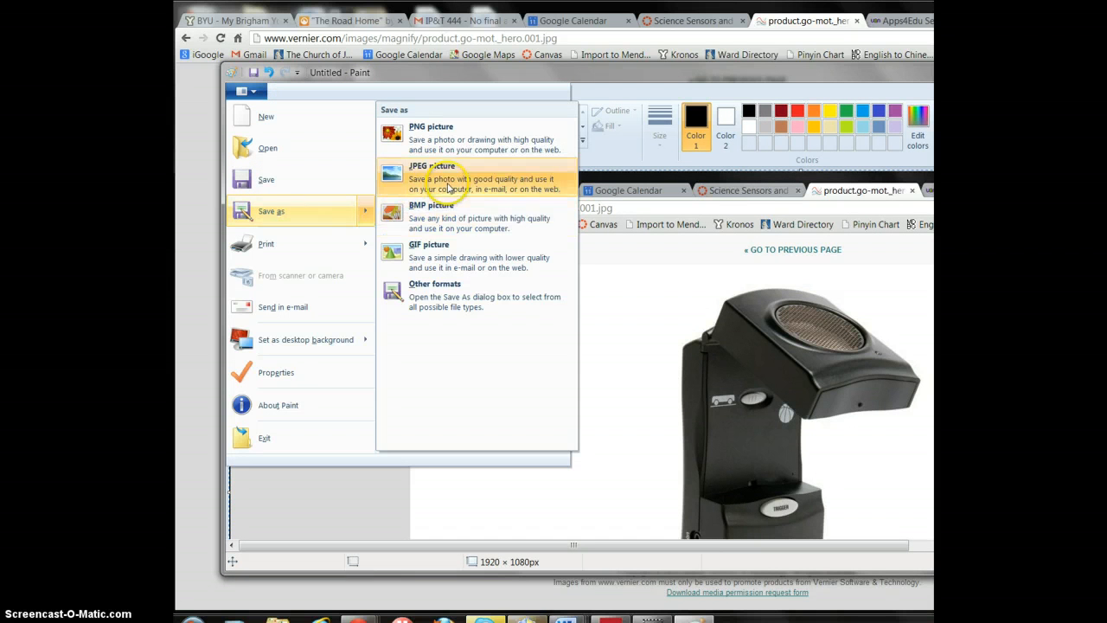
mouse_move(450, 187)
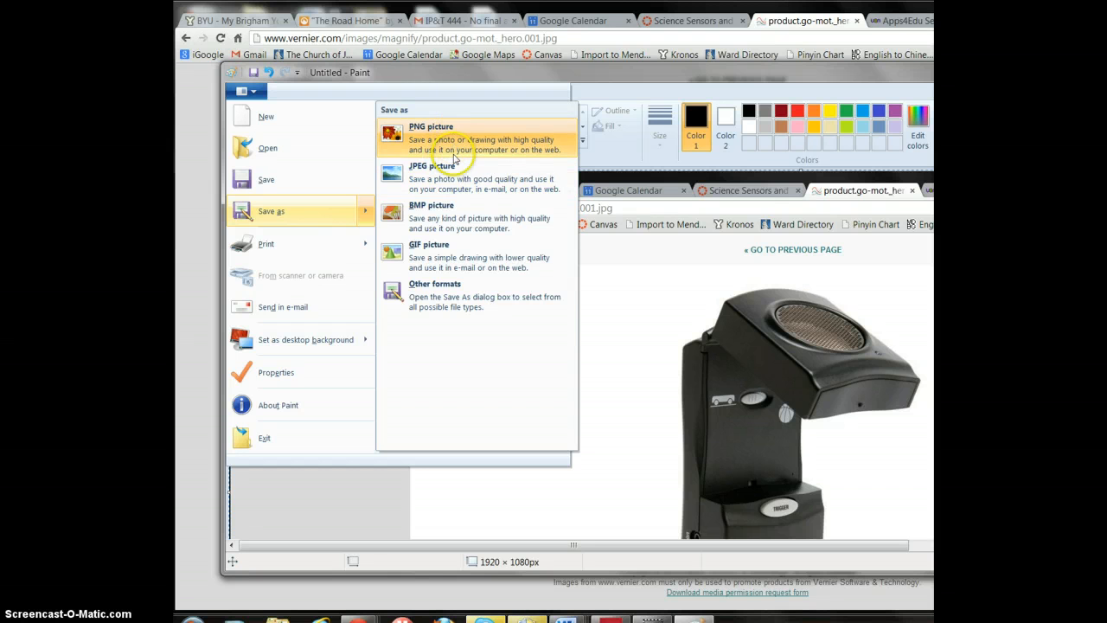
mouse_move(439, 188)
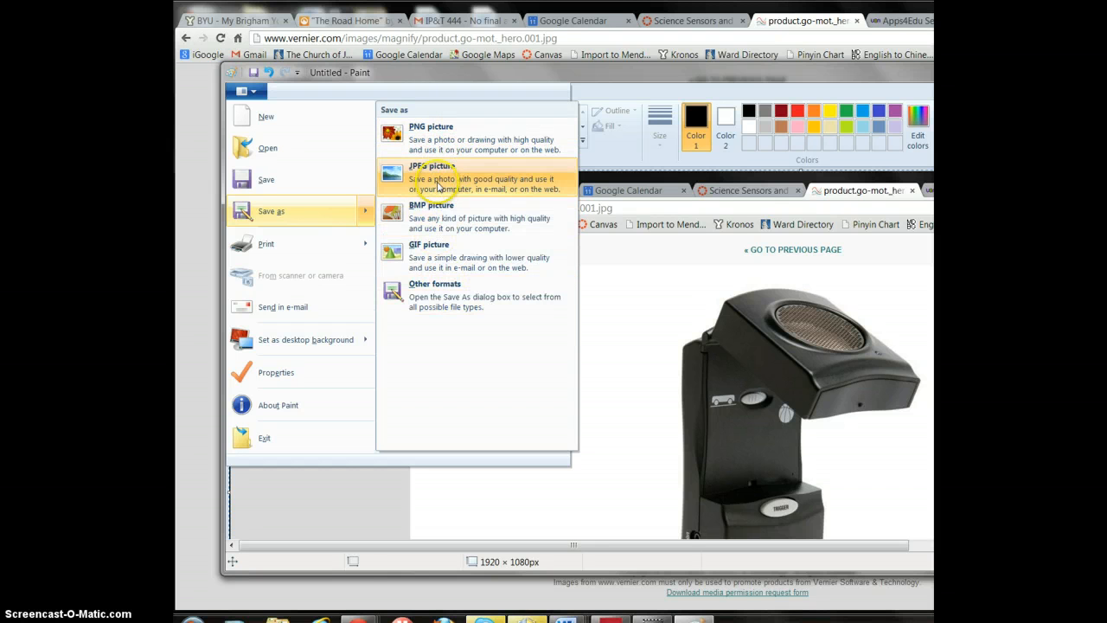